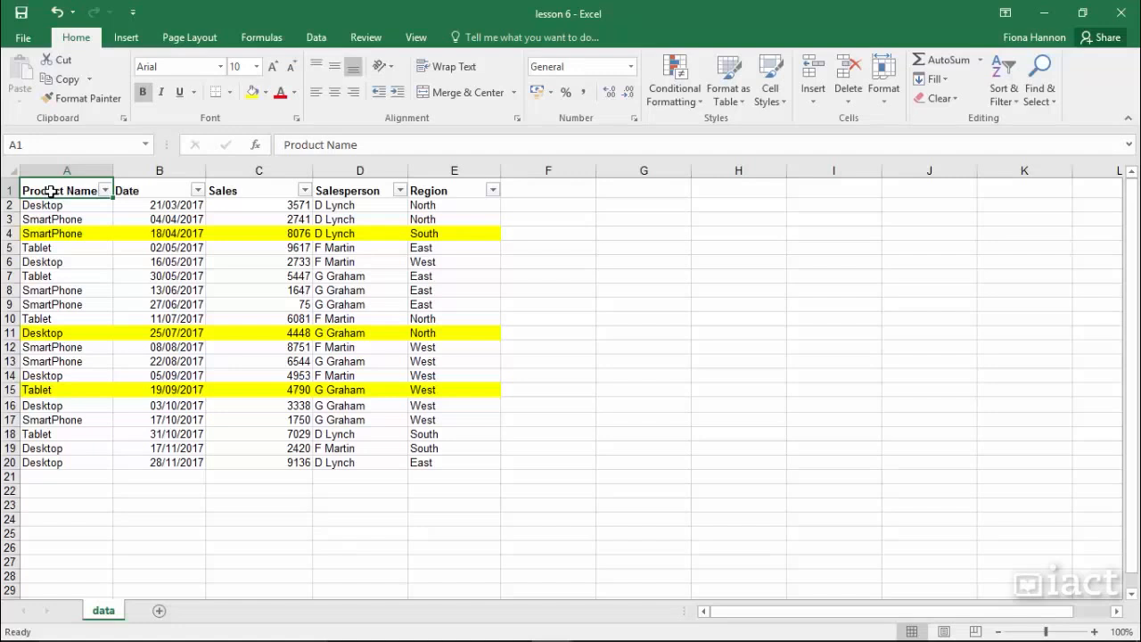
Inspect cells in the table, including the yellow-highlighted Desktop and Tablet rows
click(43, 205)
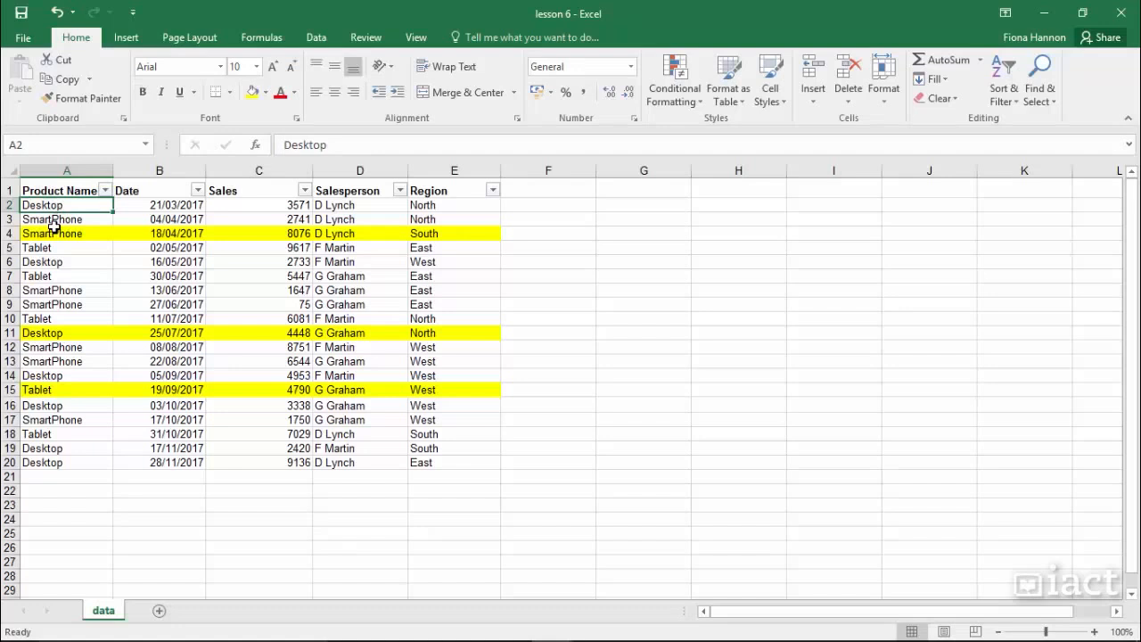
click(43, 333)
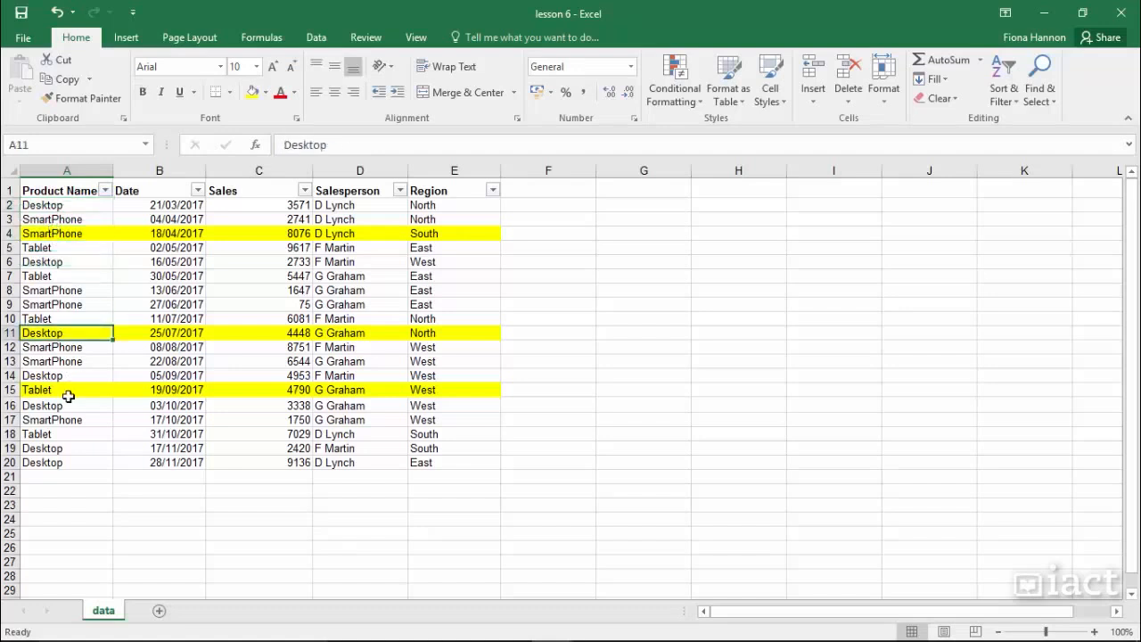
click(66, 389)
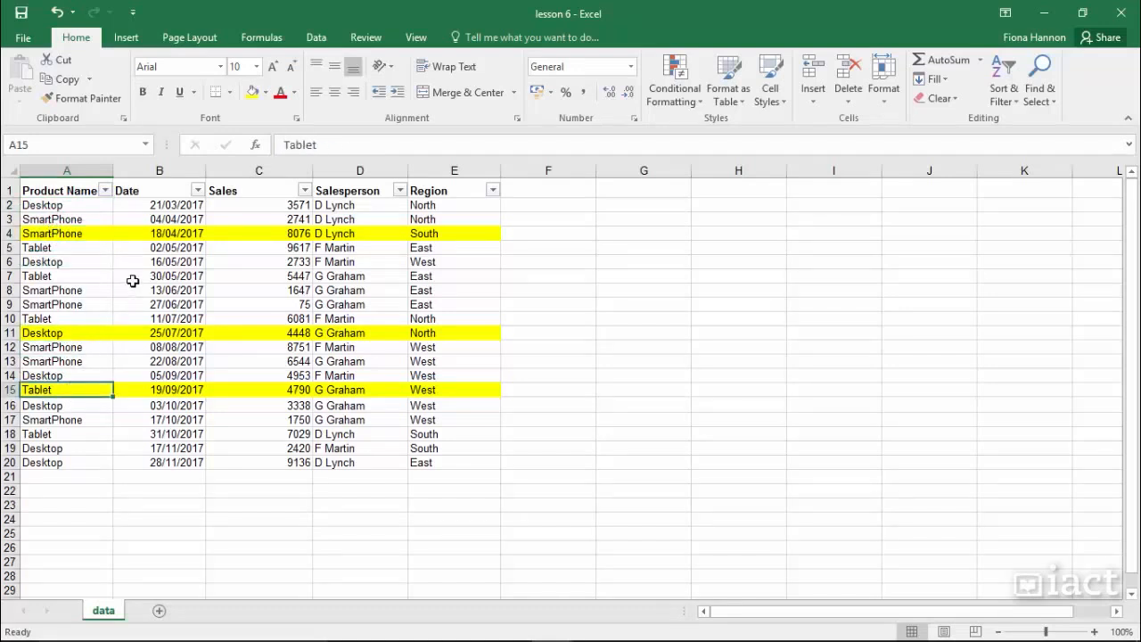
click(159, 275)
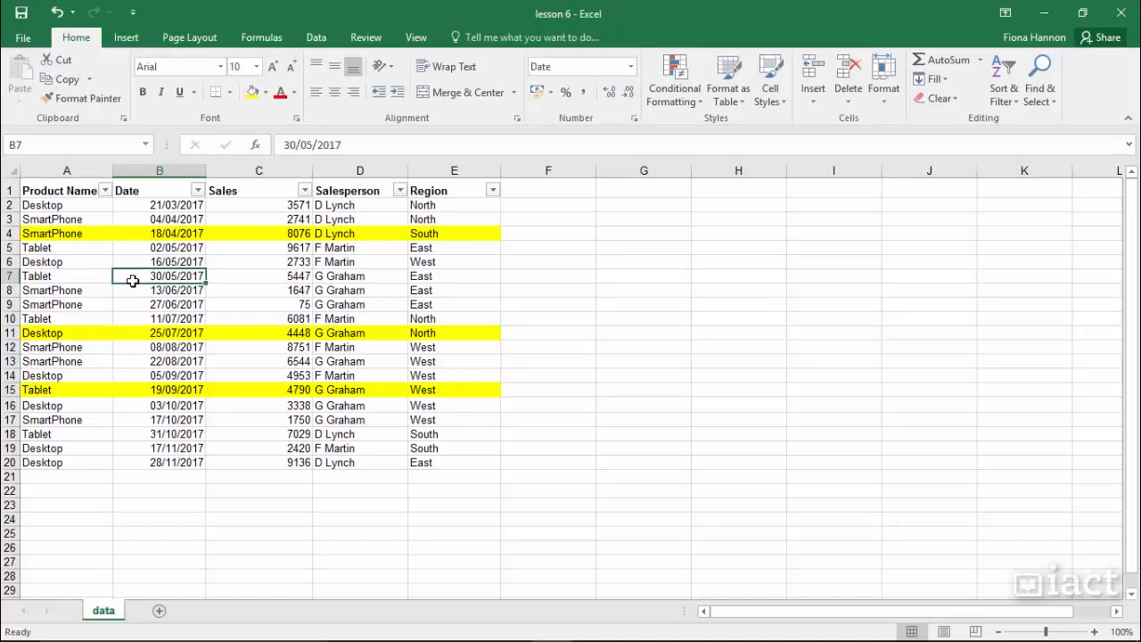
mouse_move(107, 219)
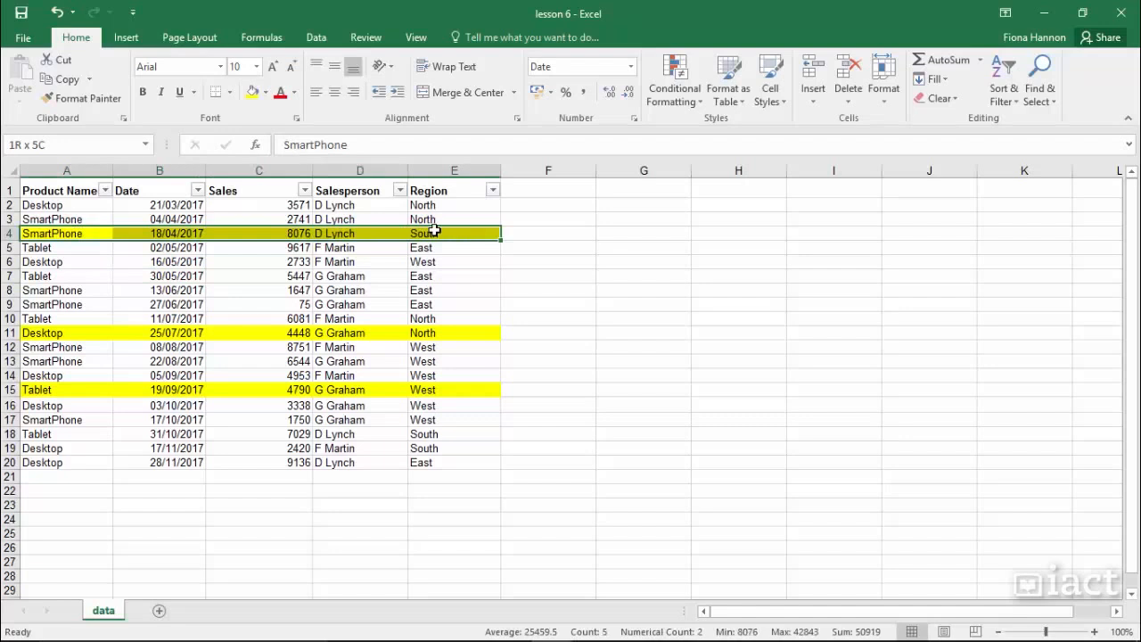
click(453, 246)
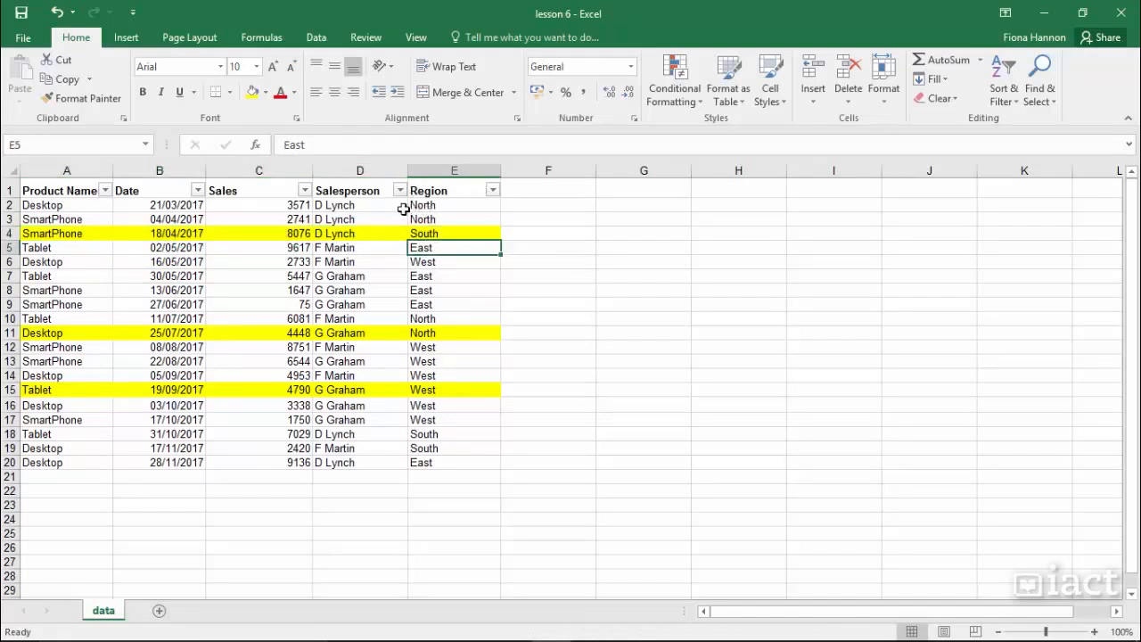
mouse_move(103, 205)
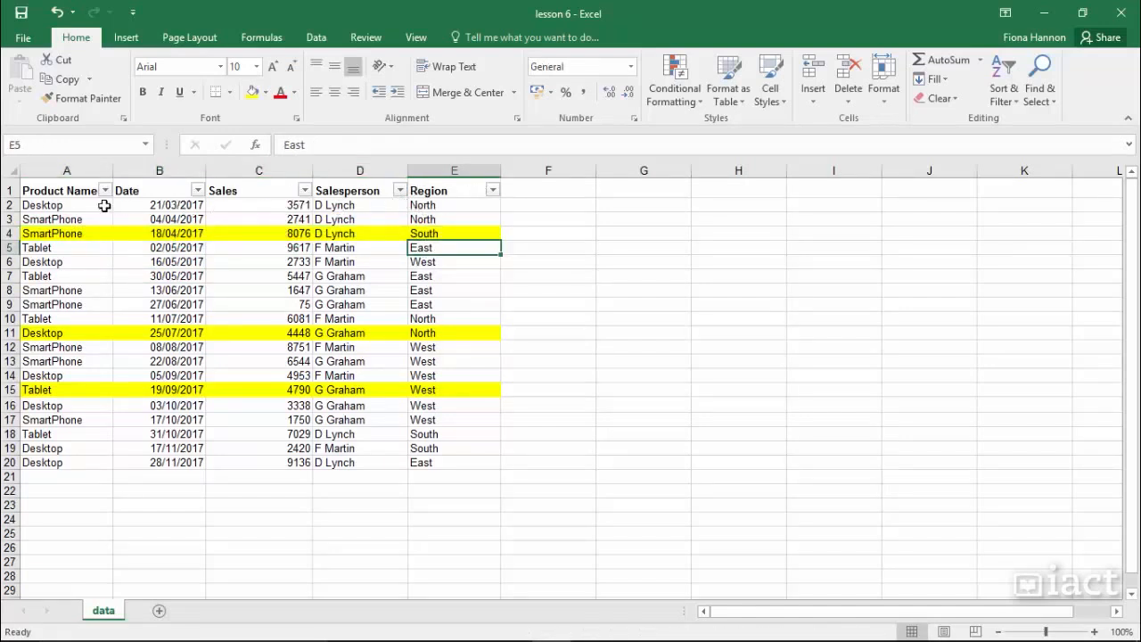
mouse_move(105, 192)
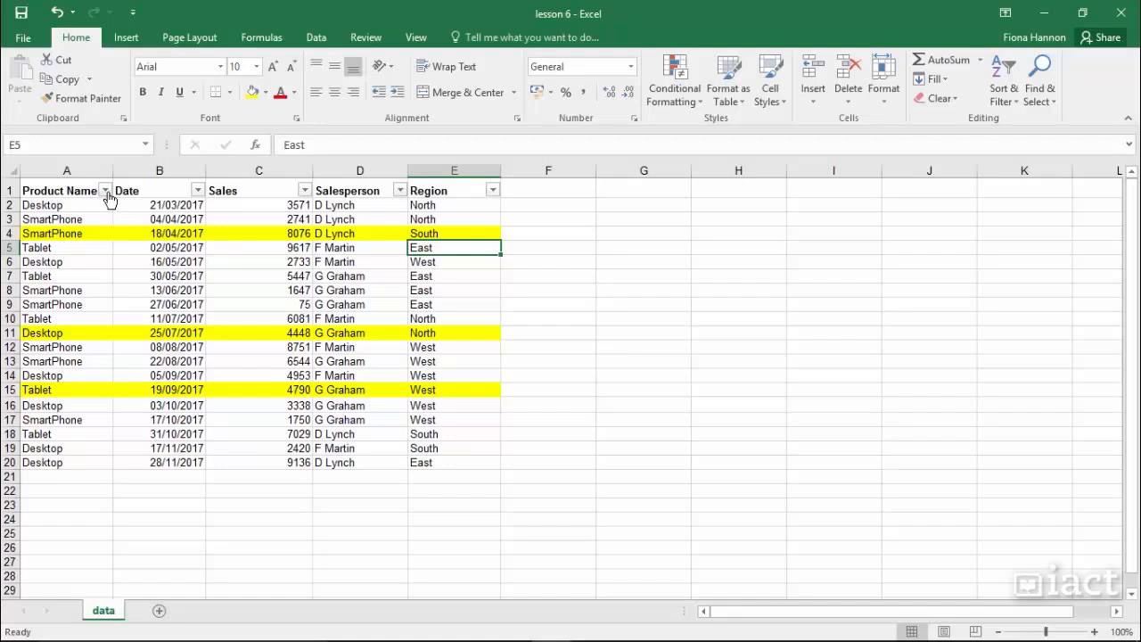
Clear the colour filter from Product Name and reopen its filter menu for sorting by cell colour
click(103, 189)
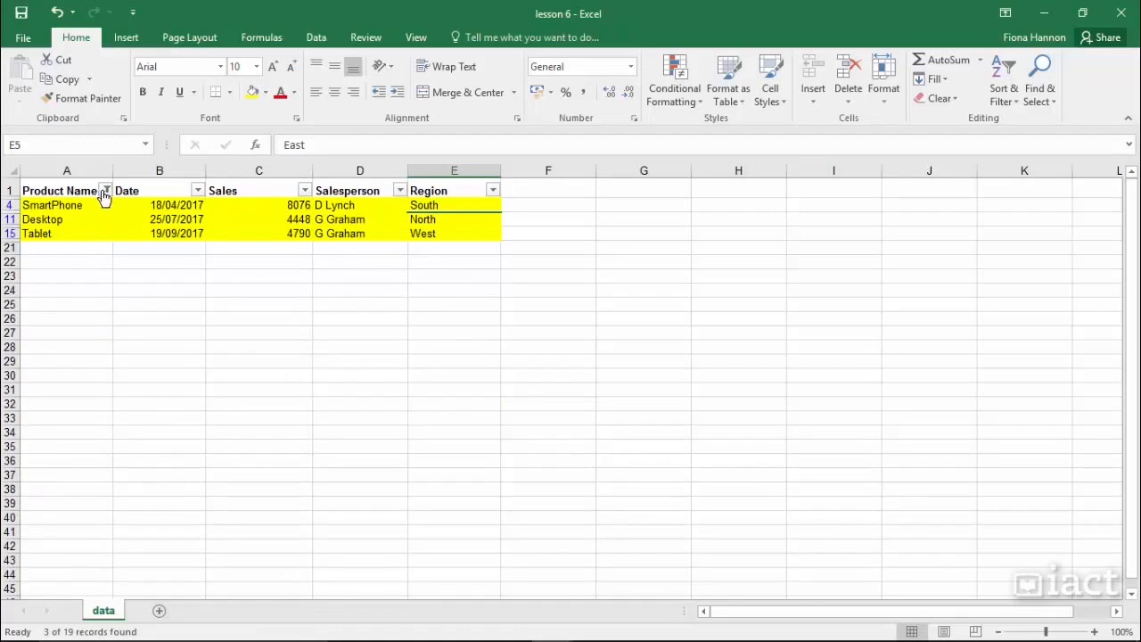
click(105, 189)
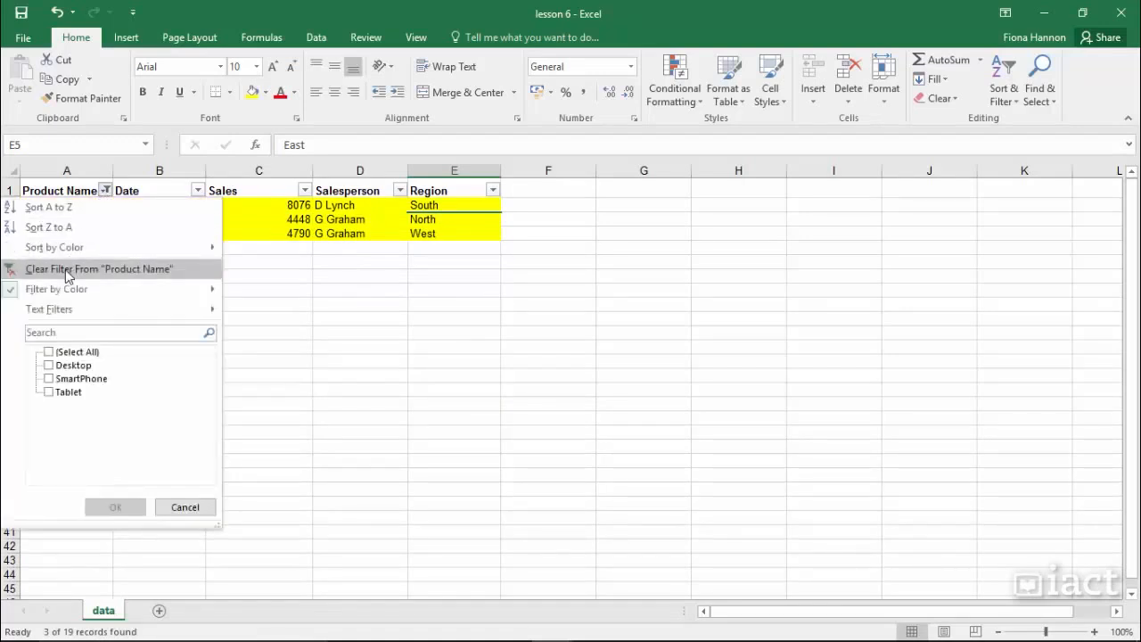
click(100, 267)
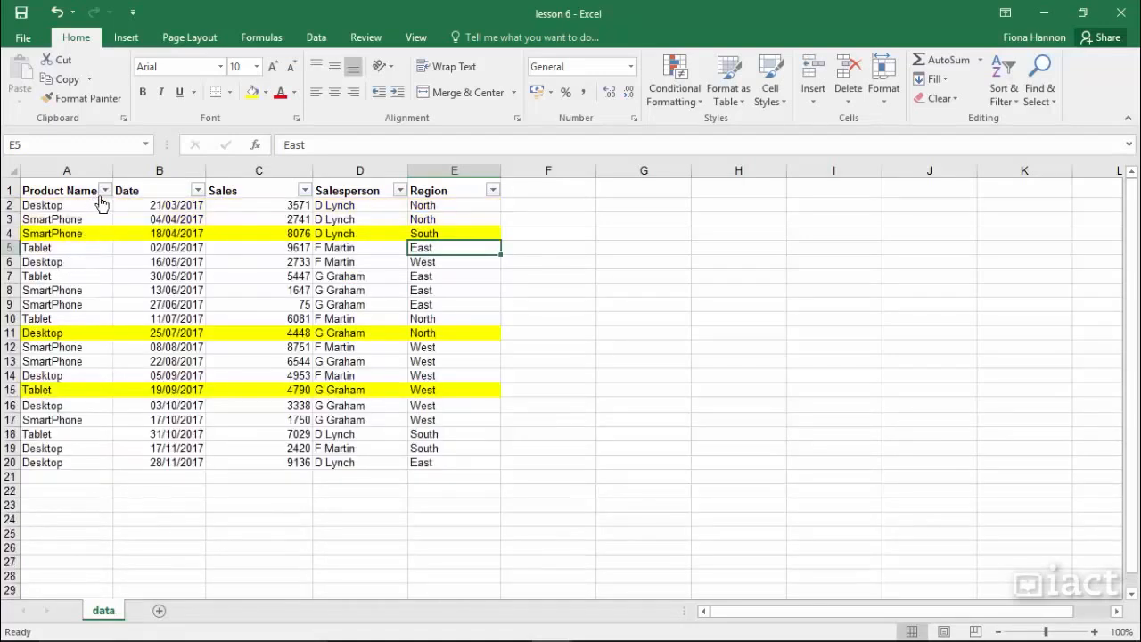
click(103, 189)
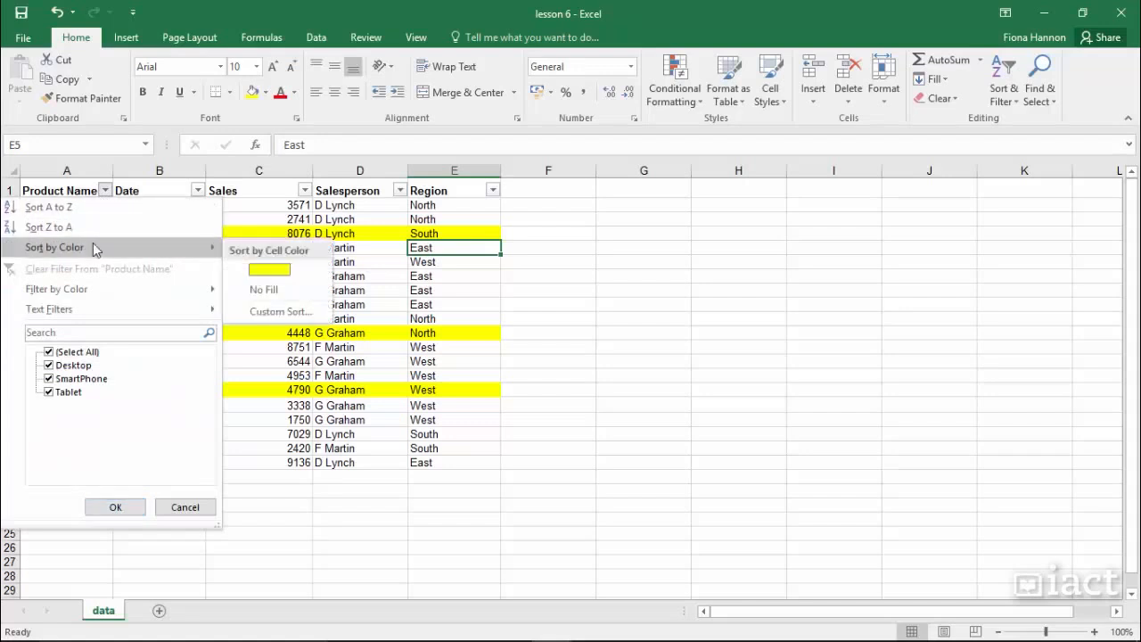
mouse_move(137, 254)
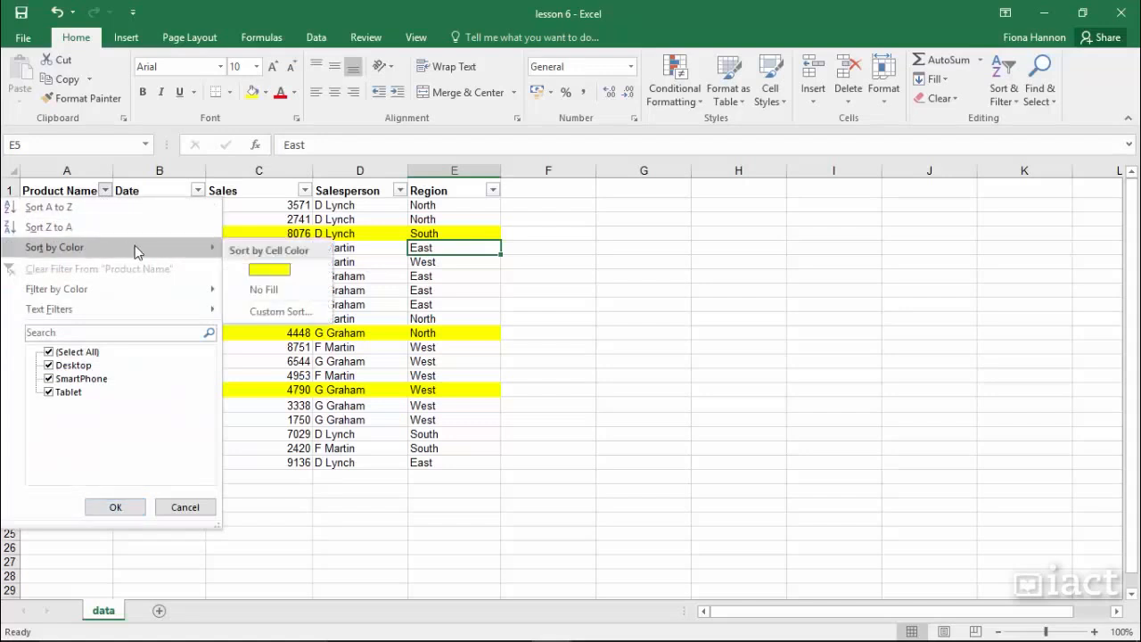
mouse_move(267, 269)
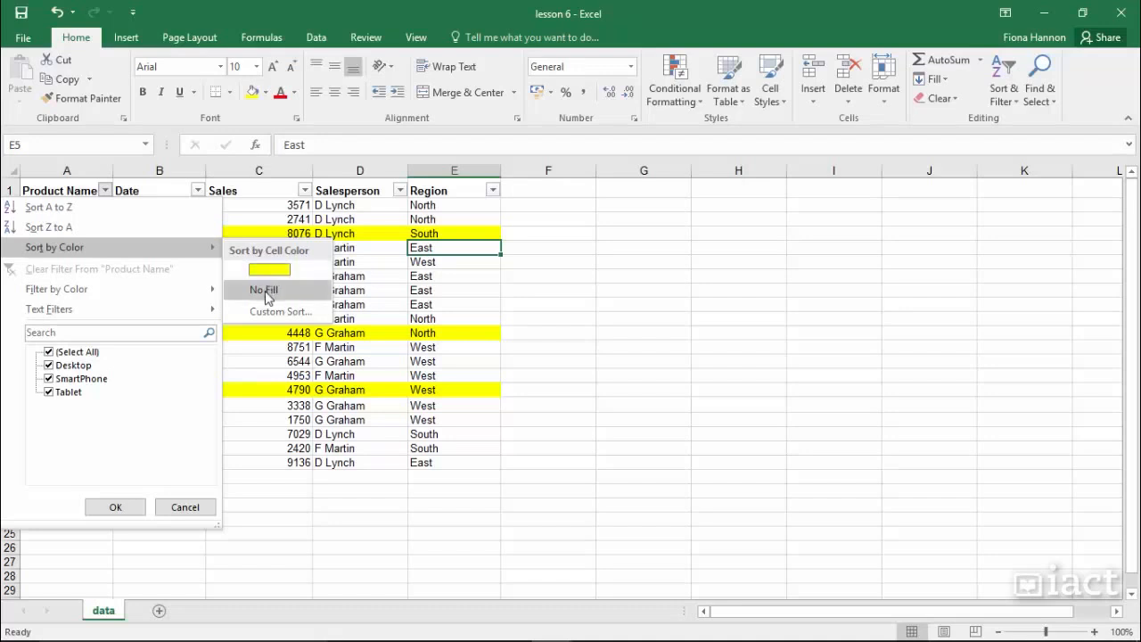
mouse_move(262, 317)
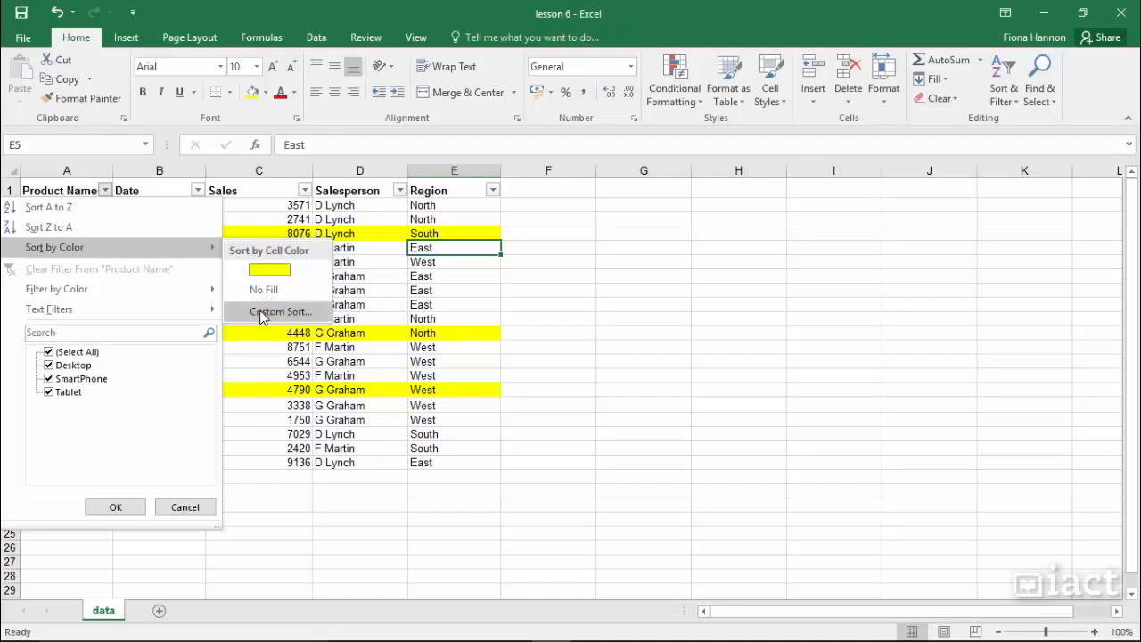